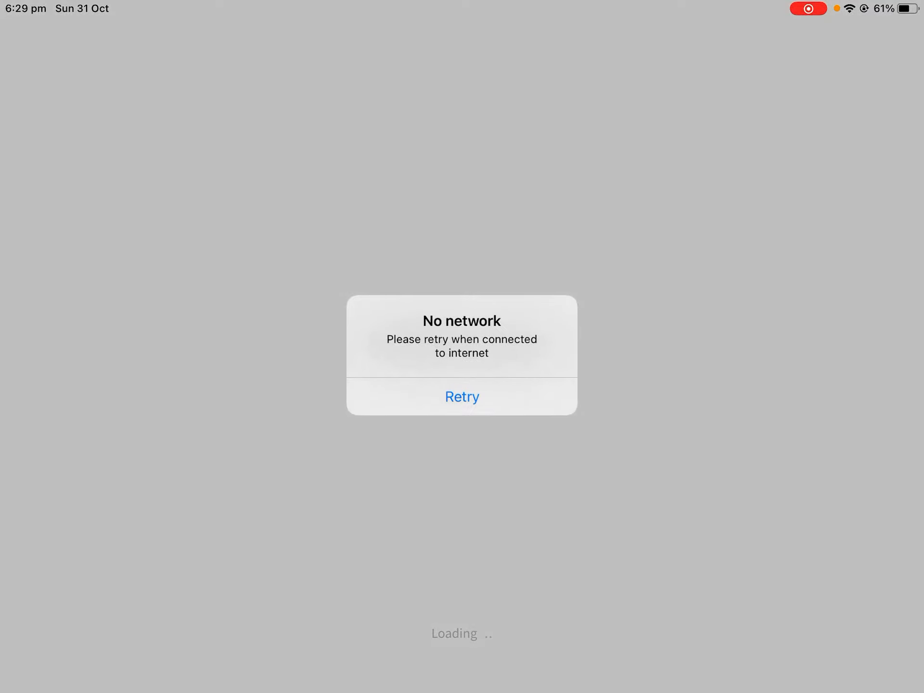
{"action": "left_click", "coordinate": [461, 396]}
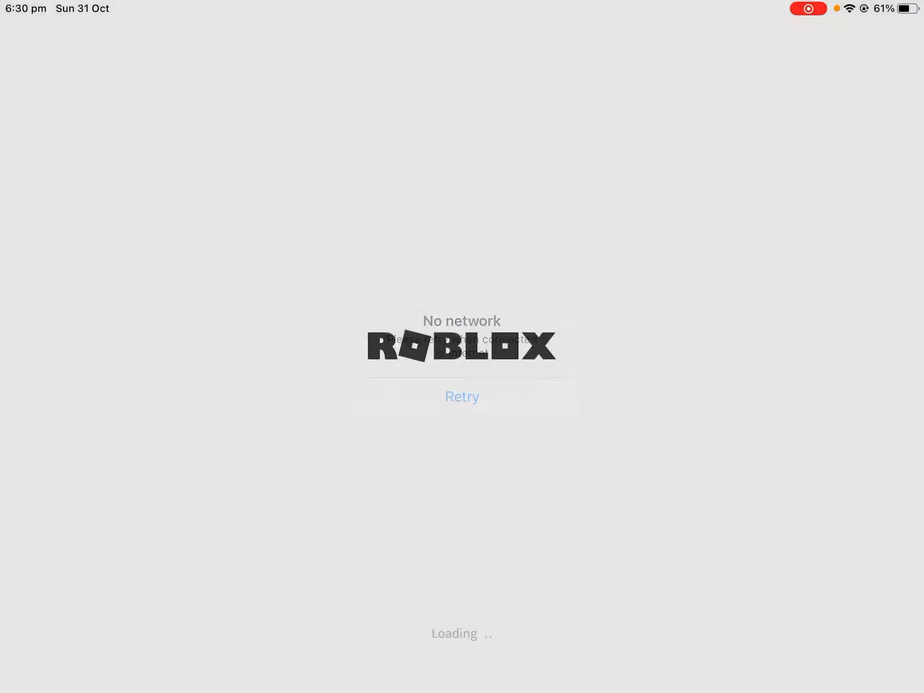
{"action": "left_click", "coordinate": [461, 397]}
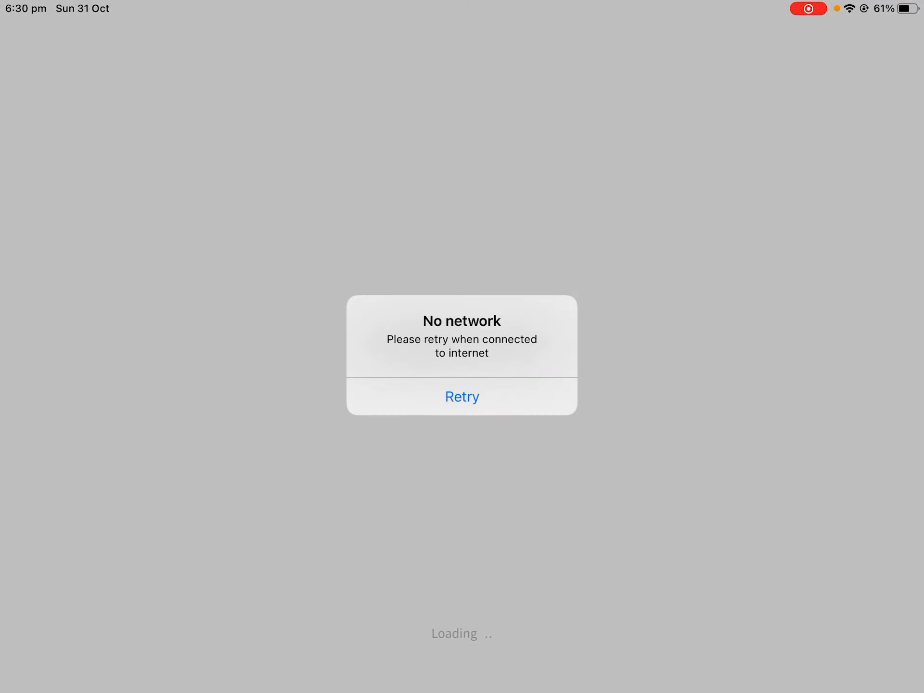
{"action": "left_click", "coordinate": [461, 395]}
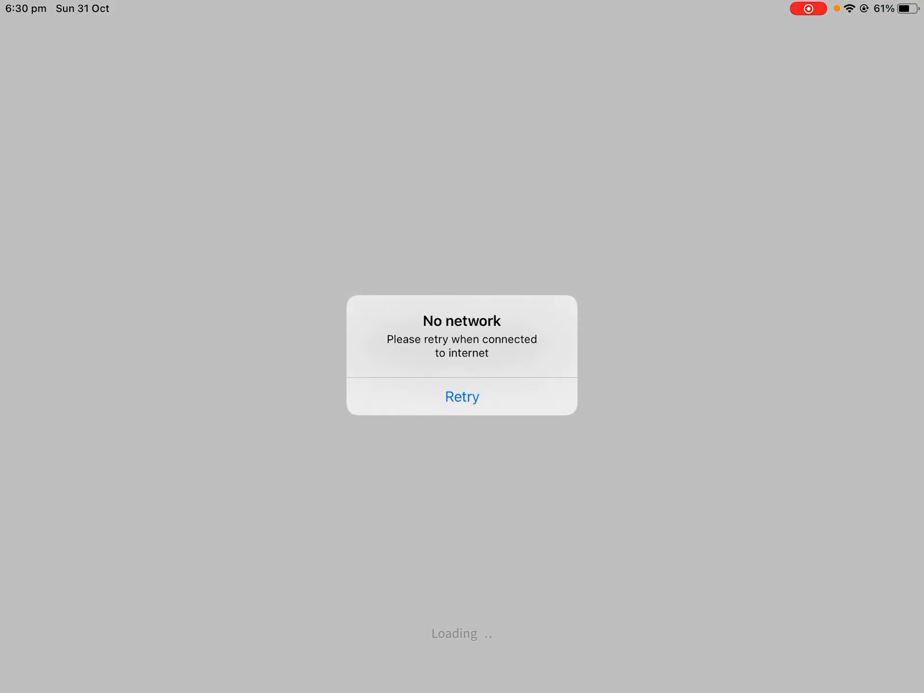
{"action": "left_click", "coordinate": [461, 396]}
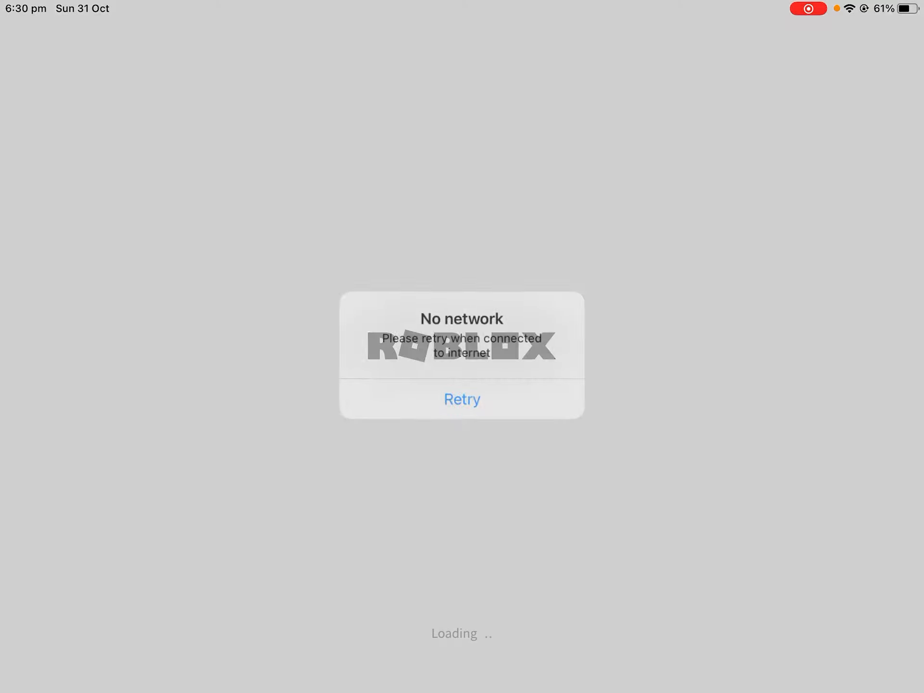
{"action": "left_click", "coordinate": [461, 399]}
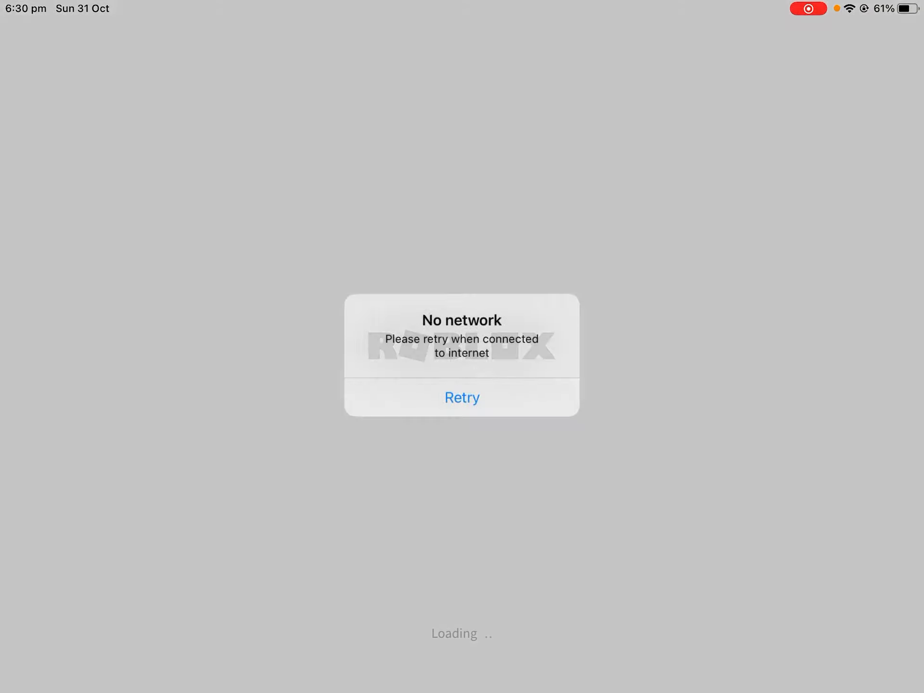
{"action": "left_click", "coordinate": [461, 396]}
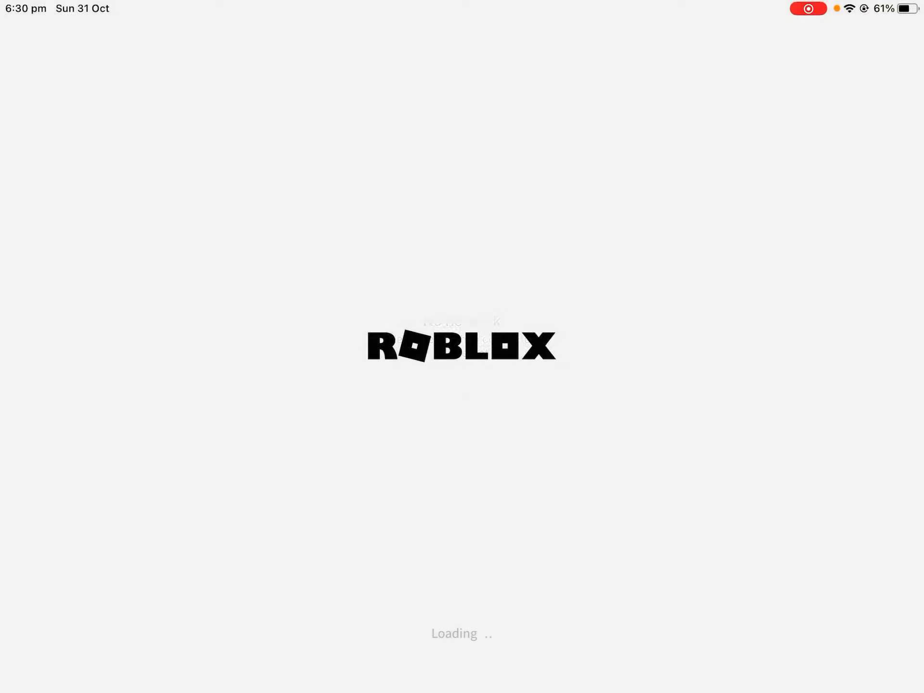